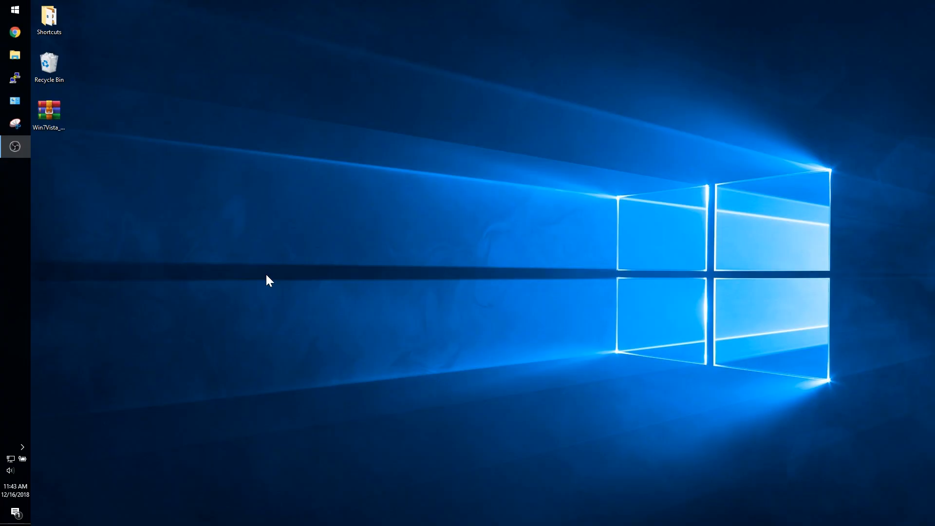
# Download the ThinkPad W540 BIOS Update Utility (EXE) from the Lenovo downloads page in Chrome.
pyautogui.click(12, 31)
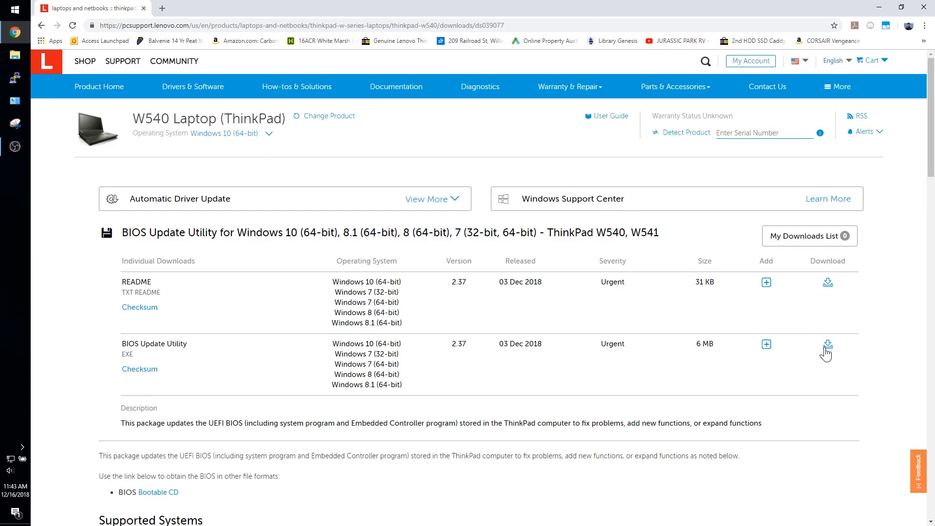
pyautogui.click(827, 344)
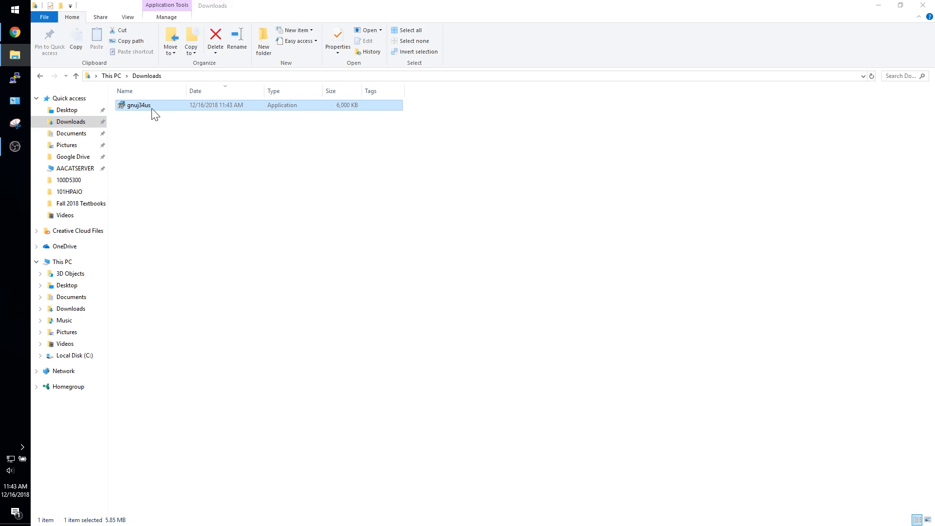
# Run gnuj34us, accept the license, and extract to the default C:\DRIVERS\FLASH\gnuj34us folder.
pyautogui.doubleClick(138, 105)
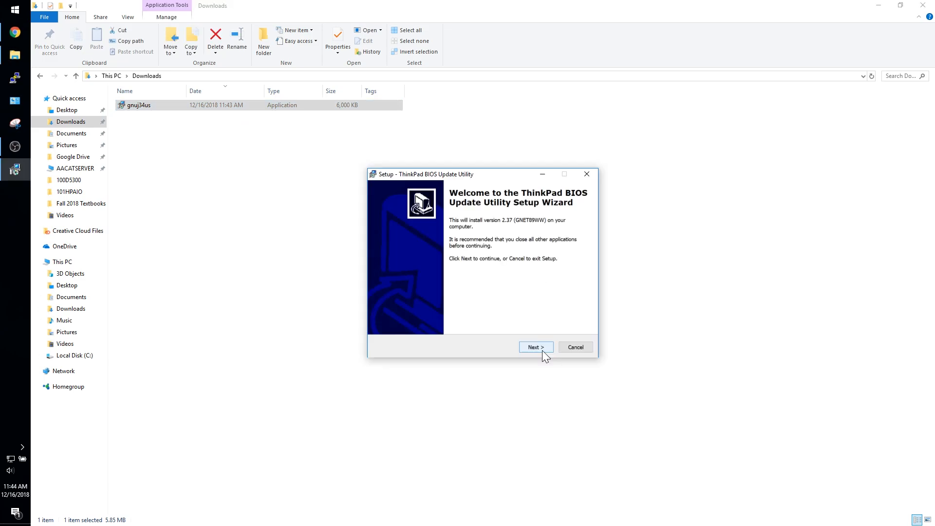
pyautogui.click(536, 347)
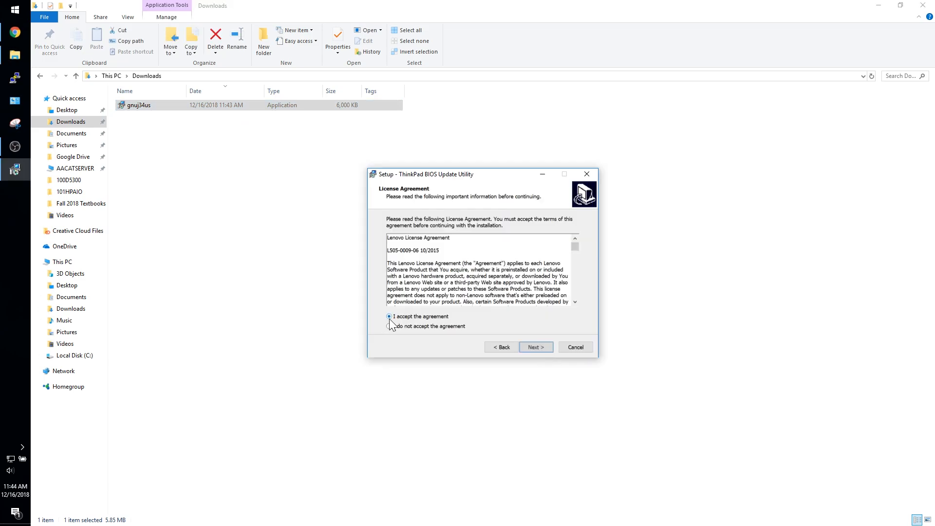
pyautogui.click(536, 347)
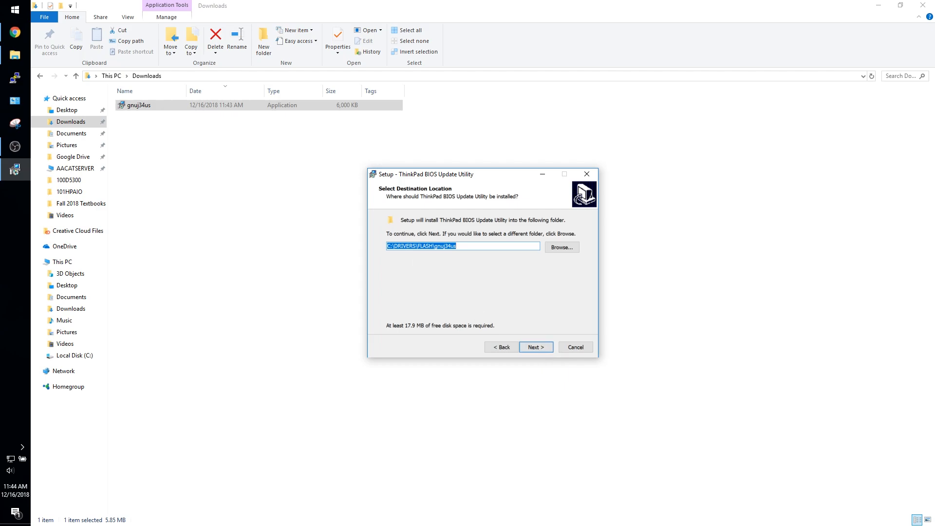
pyautogui.click(536, 347)
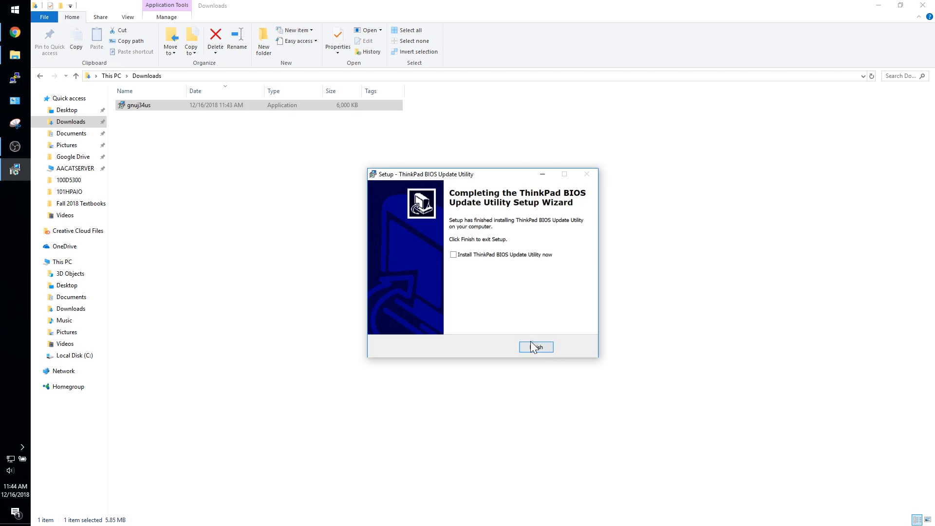
pyautogui.click(536, 347)
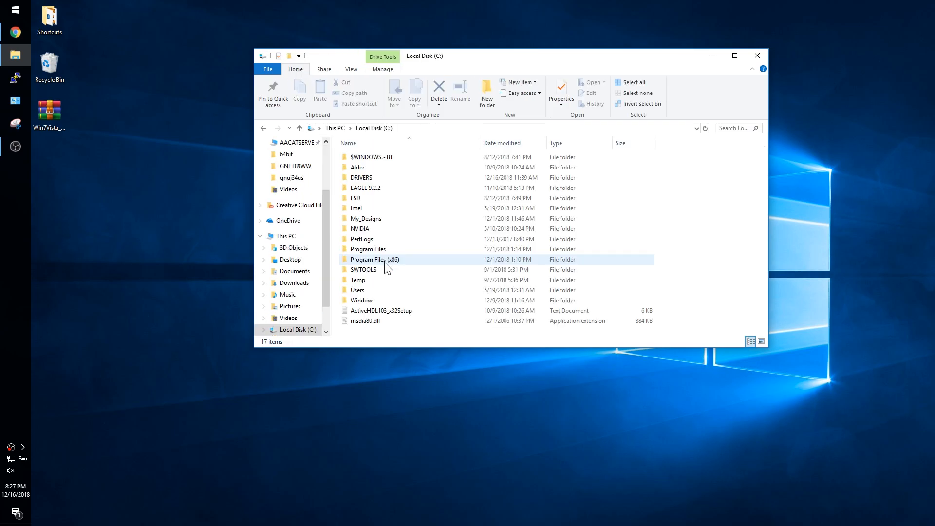
# Browse DRIVERS > FLASH > gnuj34us and open the BIOS_LOGO notes in Notepad.
pyautogui.doubleClick(362, 177)
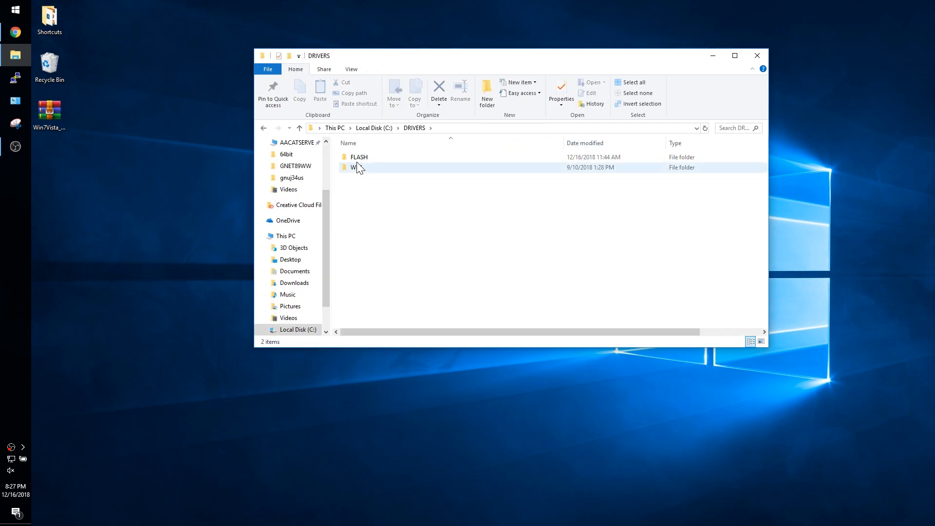
pyautogui.doubleClick(359, 156)
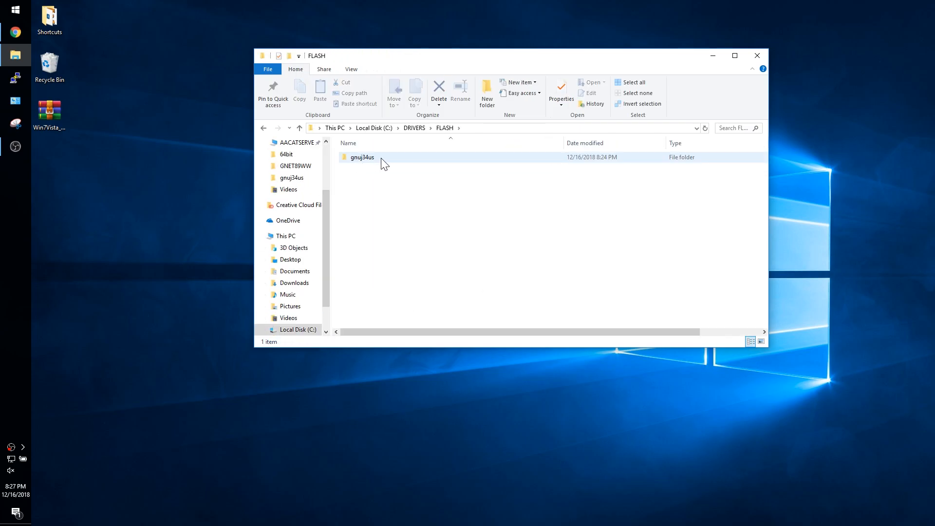
pyautogui.doubleClick(362, 157)
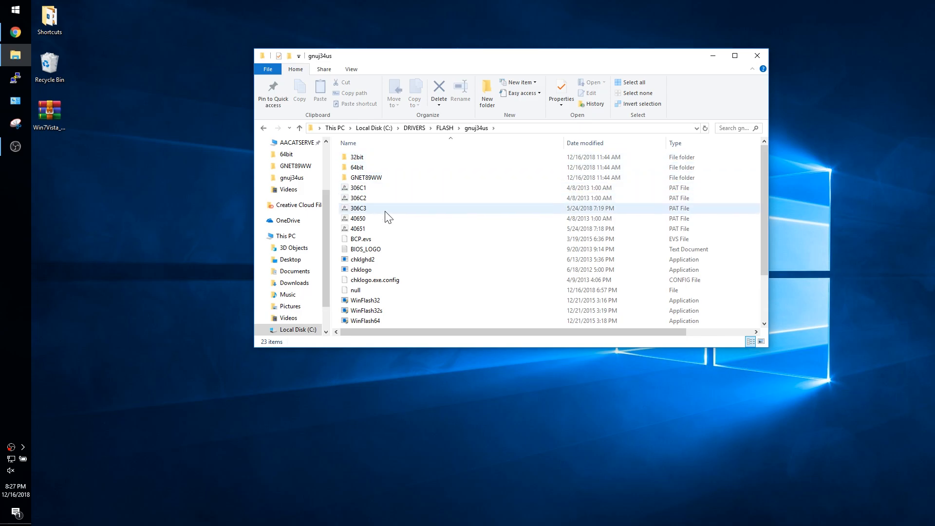
pyautogui.doubleClick(366, 249)
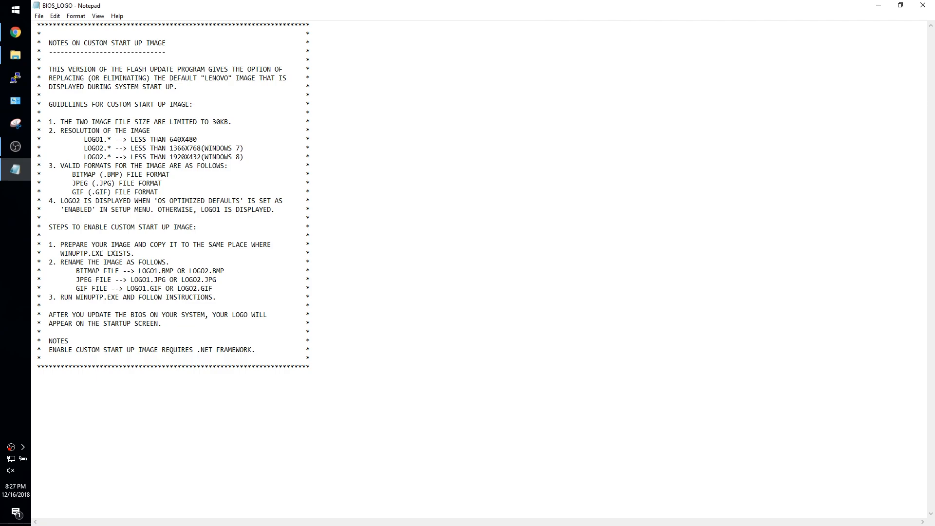
pyautogui.click(163, 139)
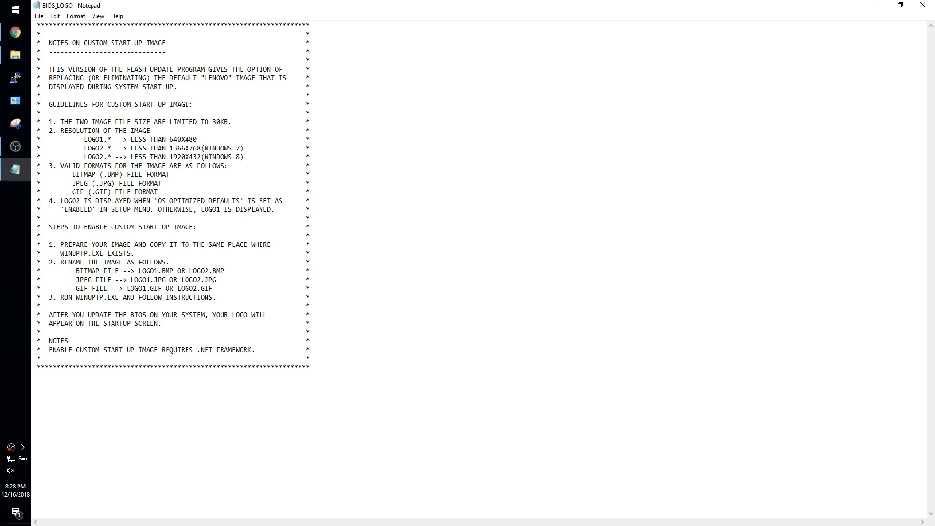
pyautogui.moveTo(923, 5)
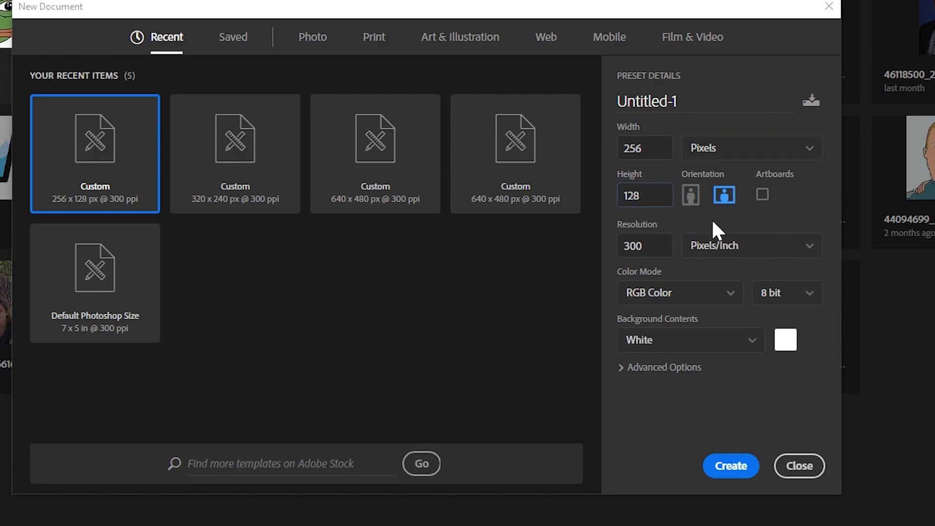
# Create the new 256 × 128 px landscape image Untitled-1.
pyautogui.click(731, 466)
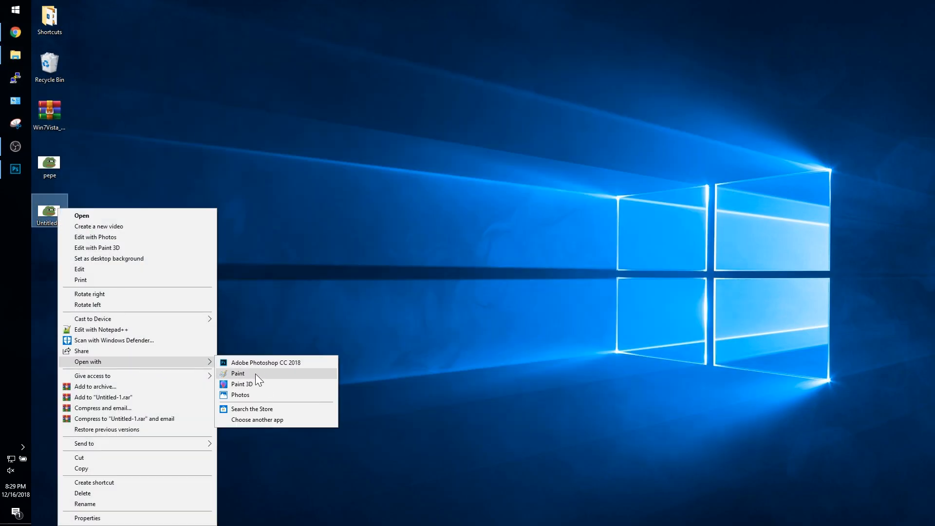
# Save Untitled-1 from Paint as LOGO1 in 16 Color Bitmap format, accepting the colour warning.
pyautogui.click(238, 373)
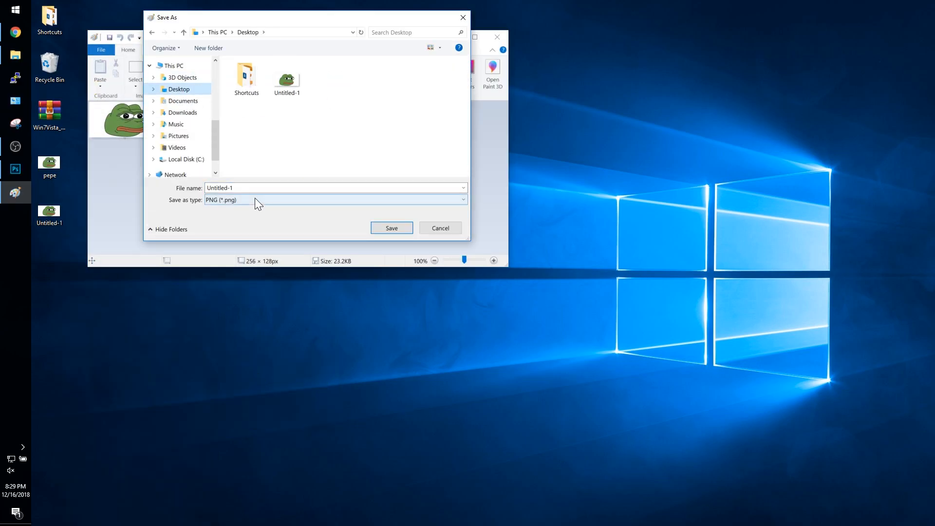
pyautogui.click(336, 200)
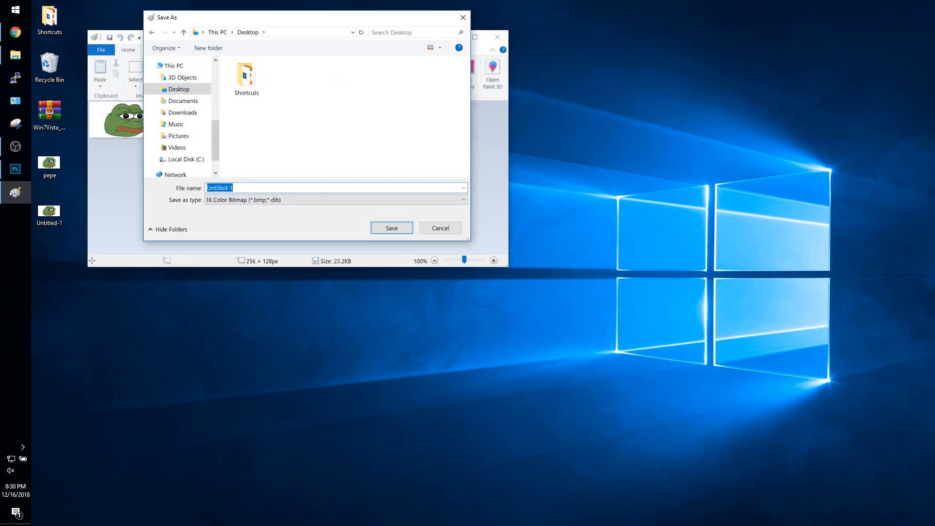
pyautogui.write('LOGO1')
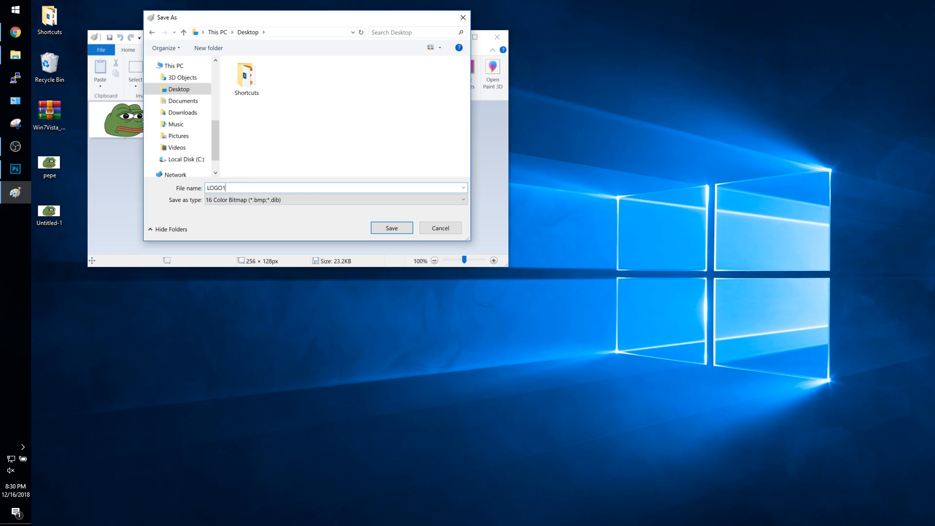
pyautogui.click(392, 228)
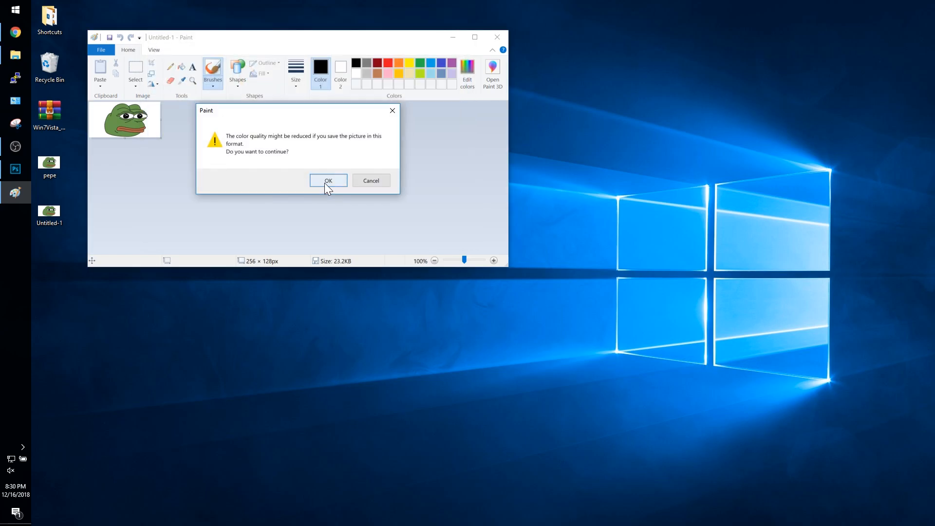
pyautogui.click(328, 181)
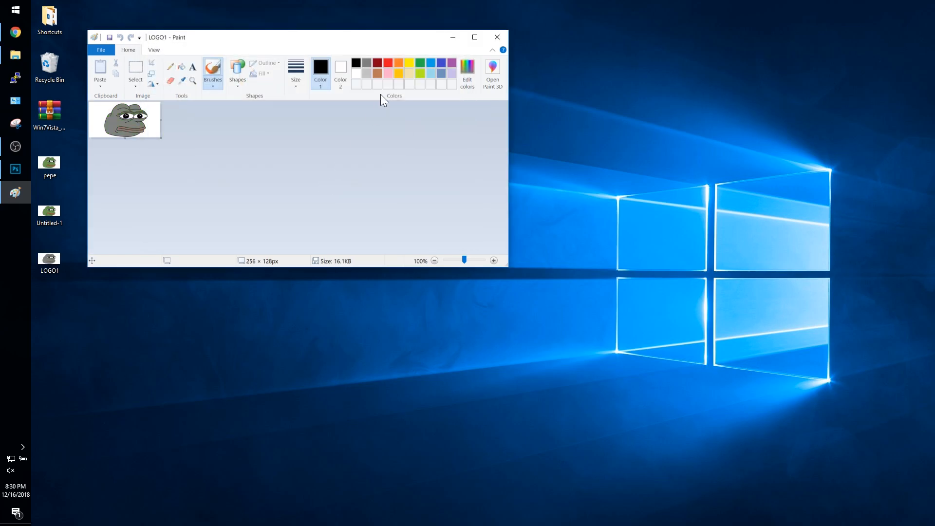
pyautogui.click(497, 37)
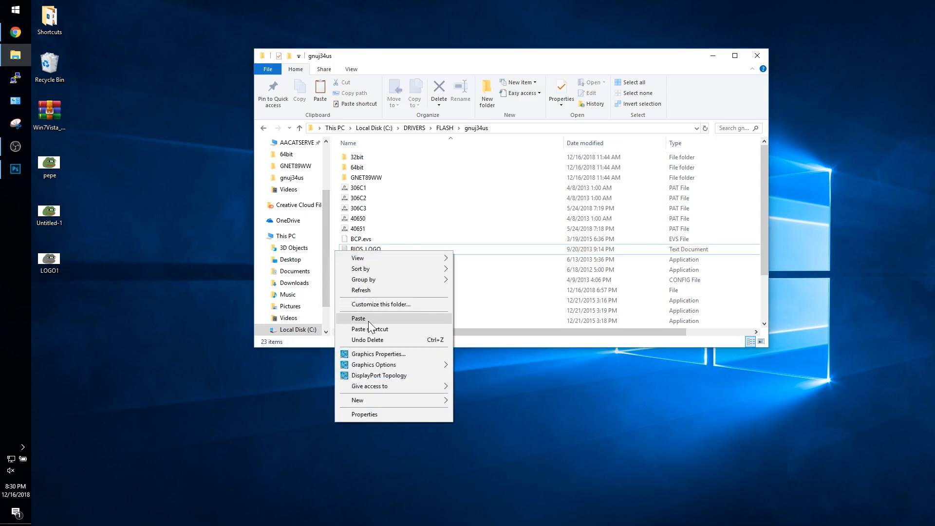
# Paste LOGO1 into gnuj34us and rename the 'LOGO1 - Copy' file to LOGO2.
pyautogui.click(358, 319)
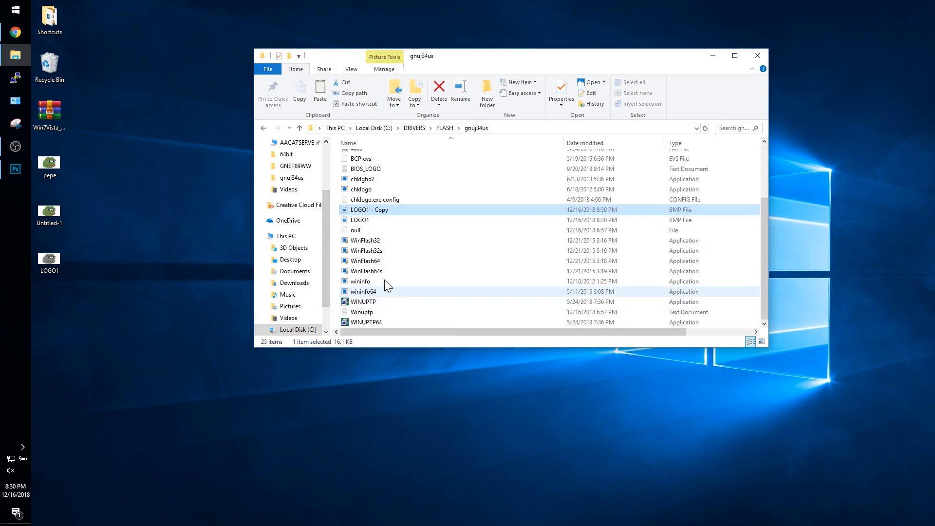
pyautogui.rightClick(370, 210)
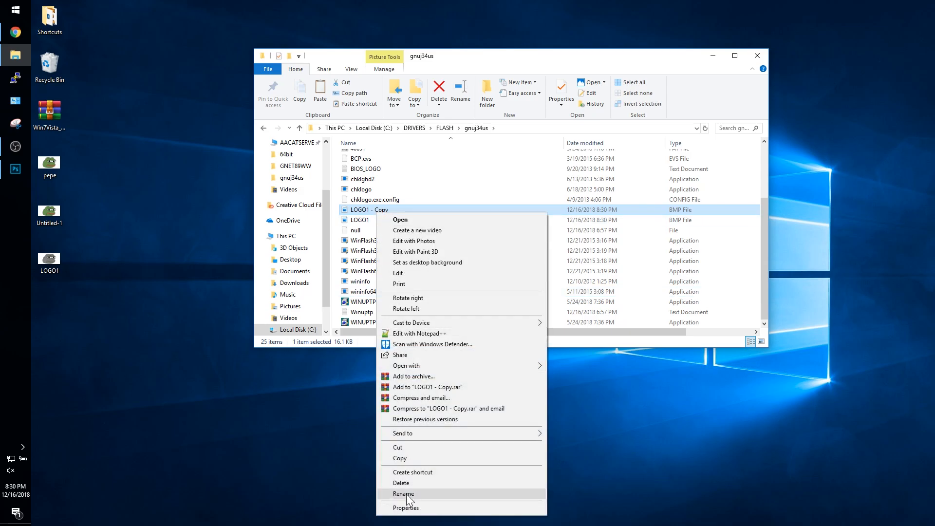
pyautogui.click(403, 493)
pyautogui.write('LOGO2')
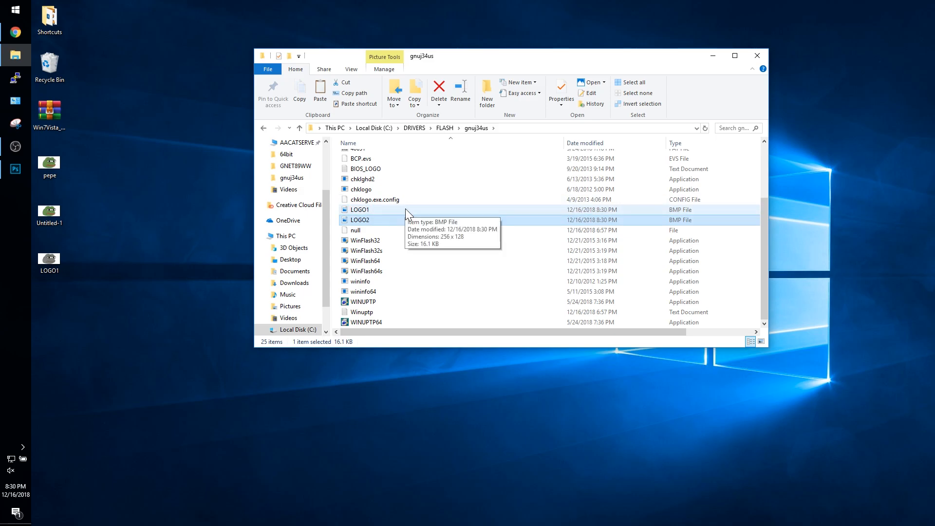
pyautogui.click(364, 302)
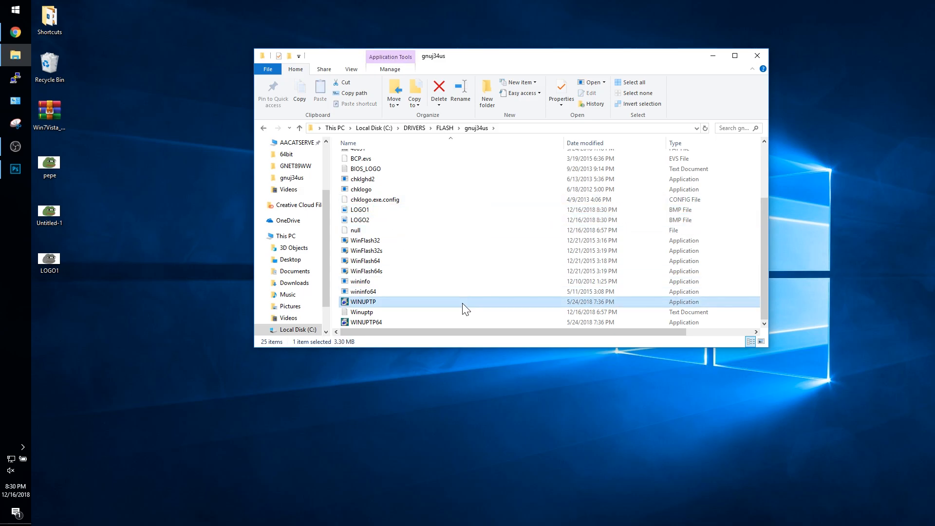
# Run WINUPTP, choose Update ThinkPad BIOS, accept the custom startup image, and confirm.
pyautogui.doubleClick(362, 301)
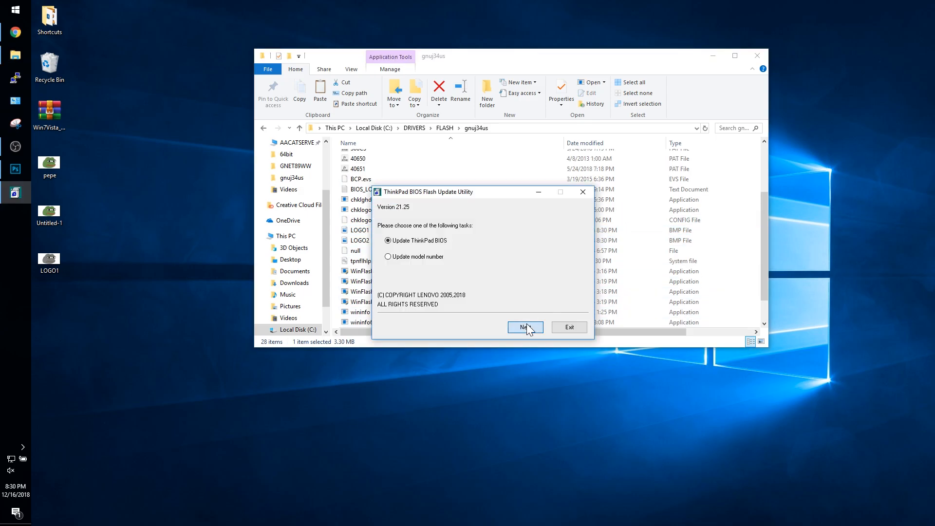
pyautogui.click(525, 327)
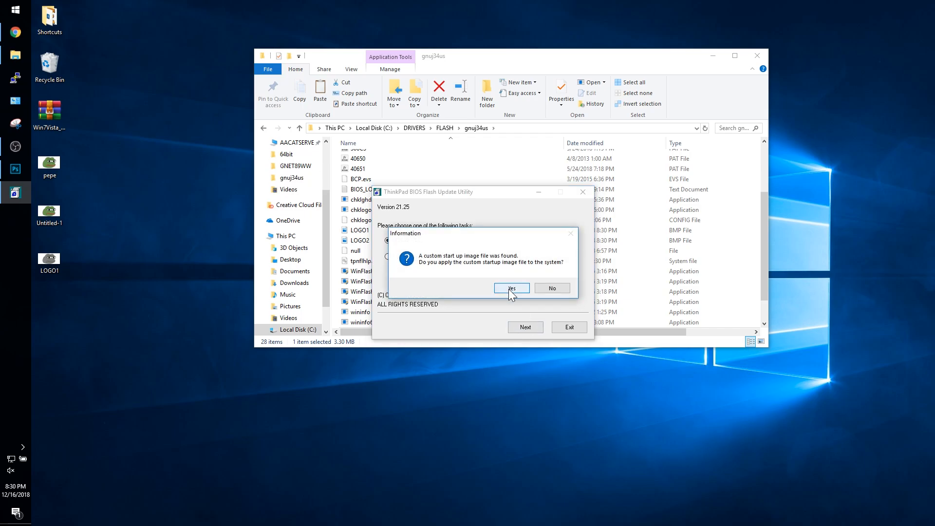
pyautogui.click(512, 288)
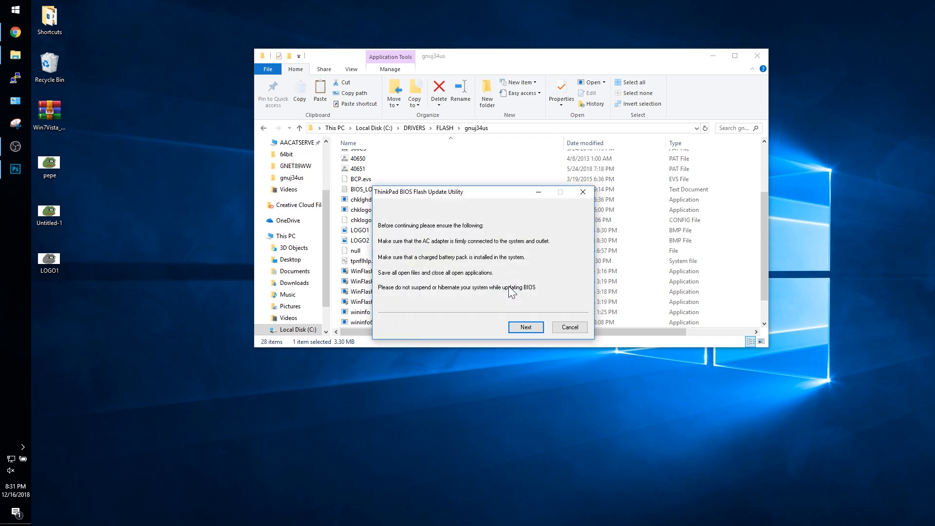
pyautogui.click(527, 327)
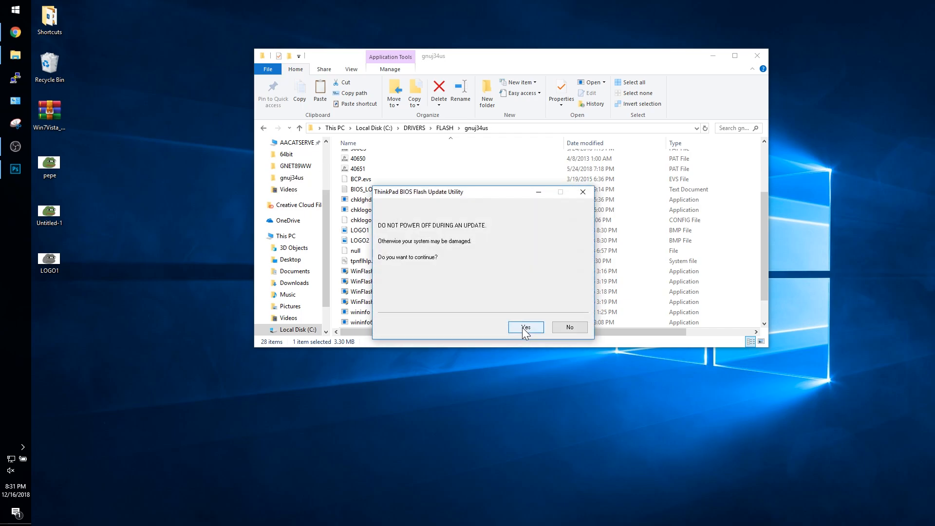
pyautogui.click(525, 327)
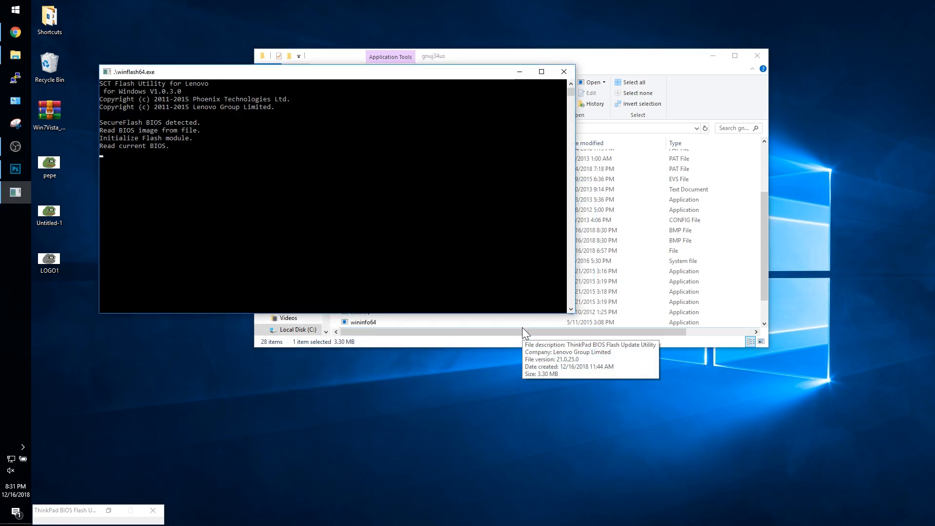
pyautogui.moveTo(481, 237)
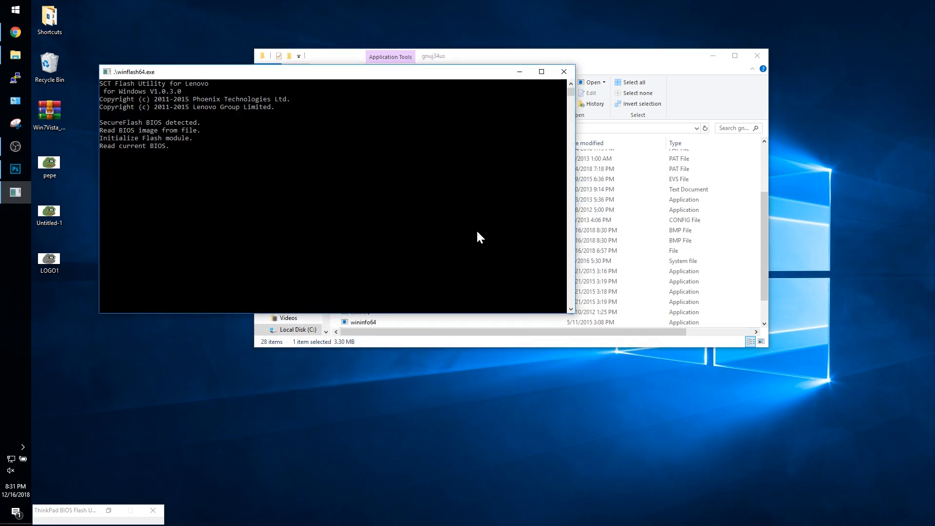